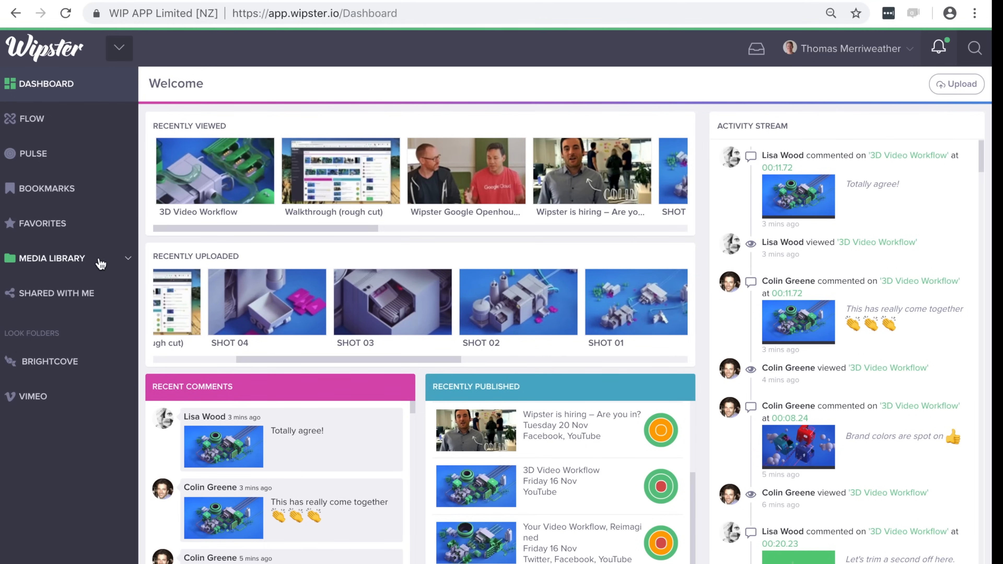
- From the media library, write the review note 'Hi folks, here are the latest clips. Let me know what you think?'
click(52, 257)
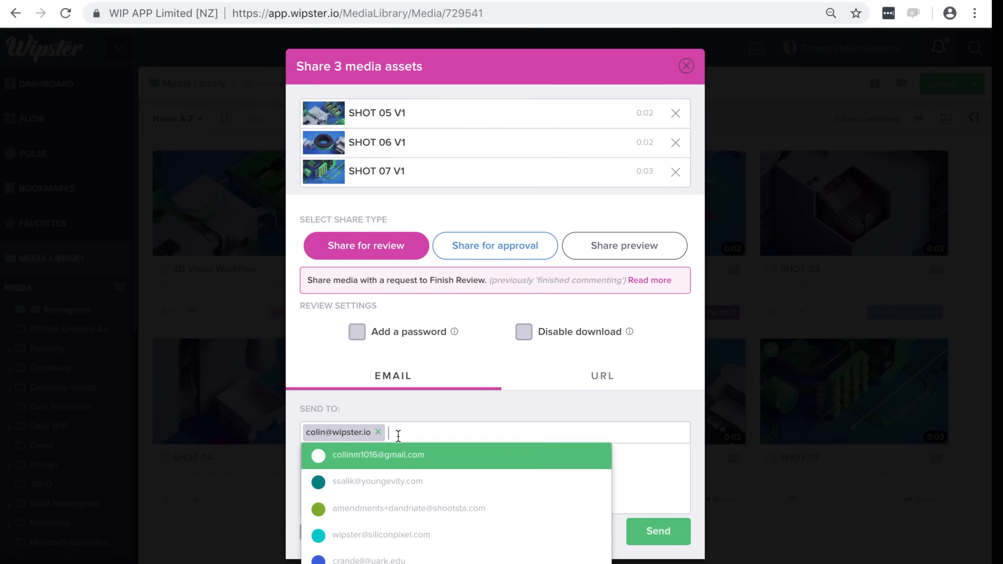
text(Hi folk)
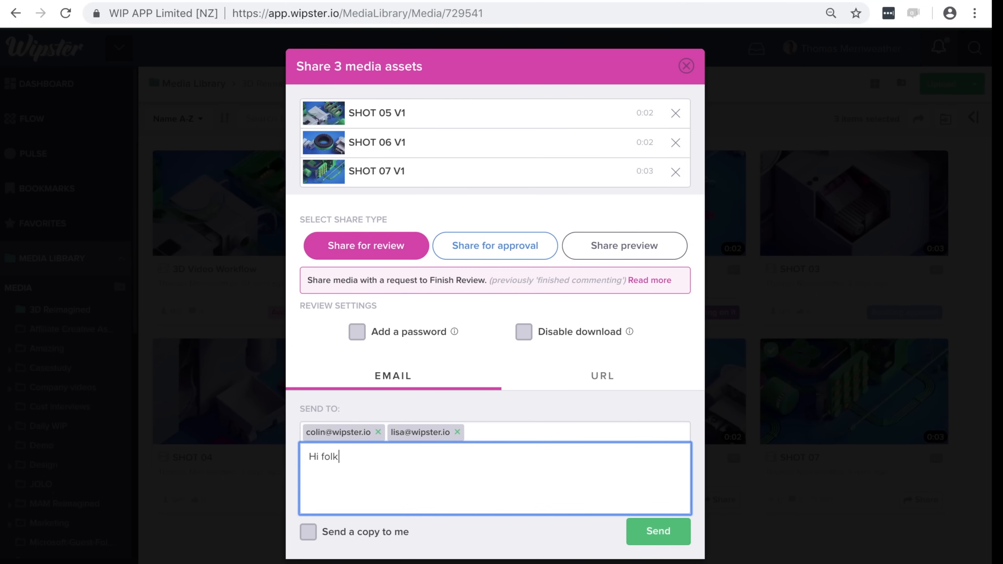
text(s, here are the latest clips. Let m)
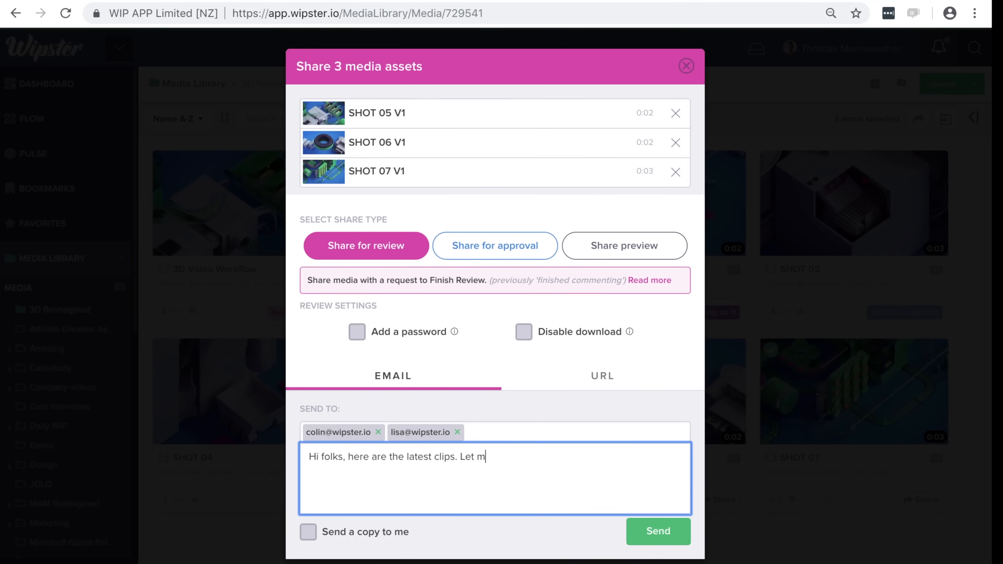
text(e know what you think?)
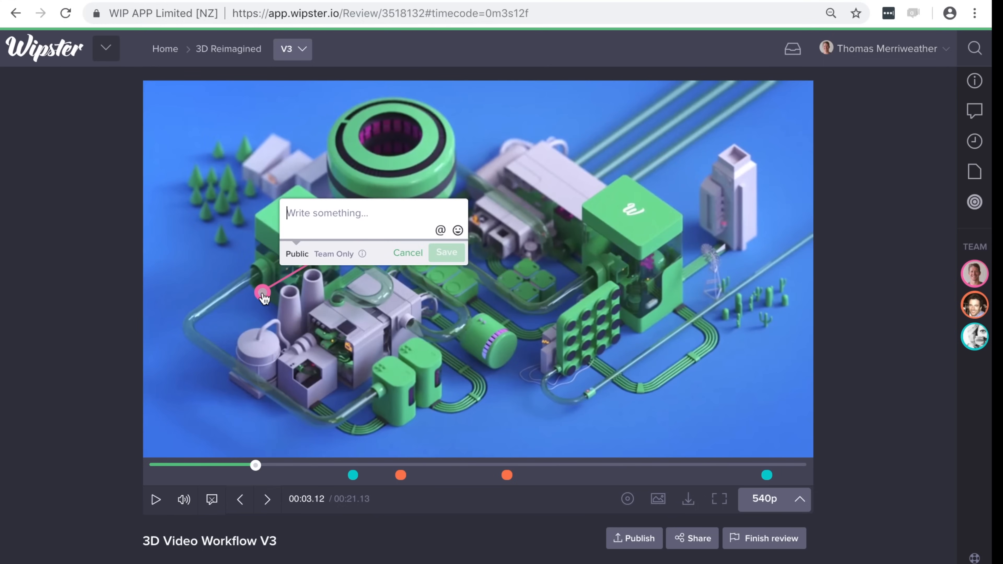
- Pin a 'Love the transition' note onto the frame at 00:03.12 and save it
click(459, 230)
text(Love the transition 😍)
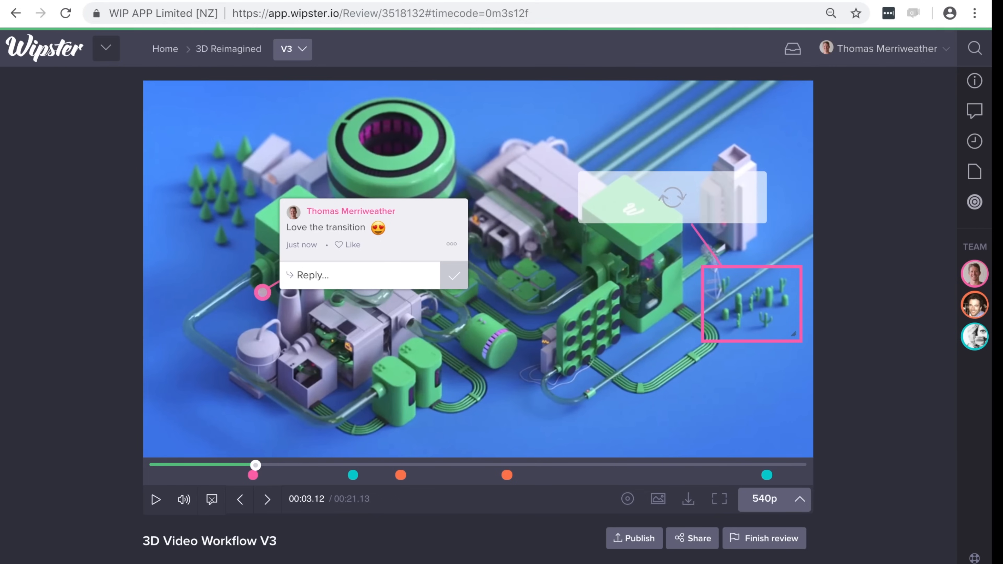
click(267, 499)
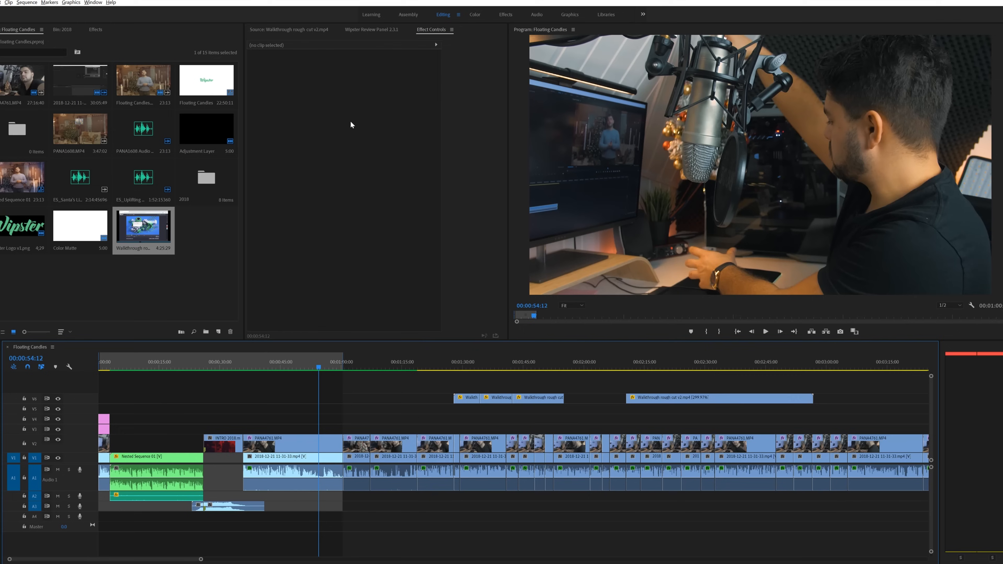
- Upload the timeline to Wipster between the in and out points and send it to the reviewer
click(371, 29)
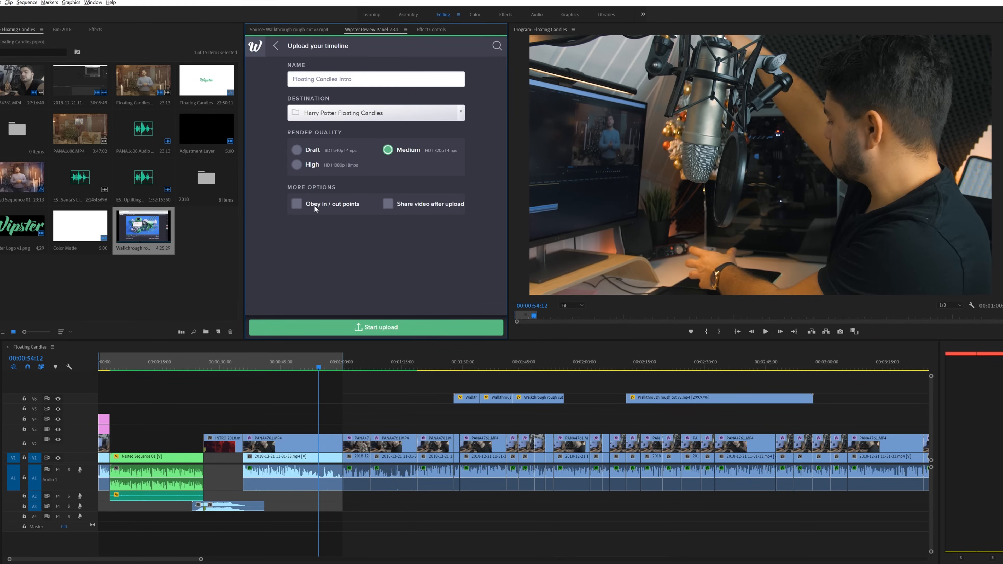
click(376, 327)
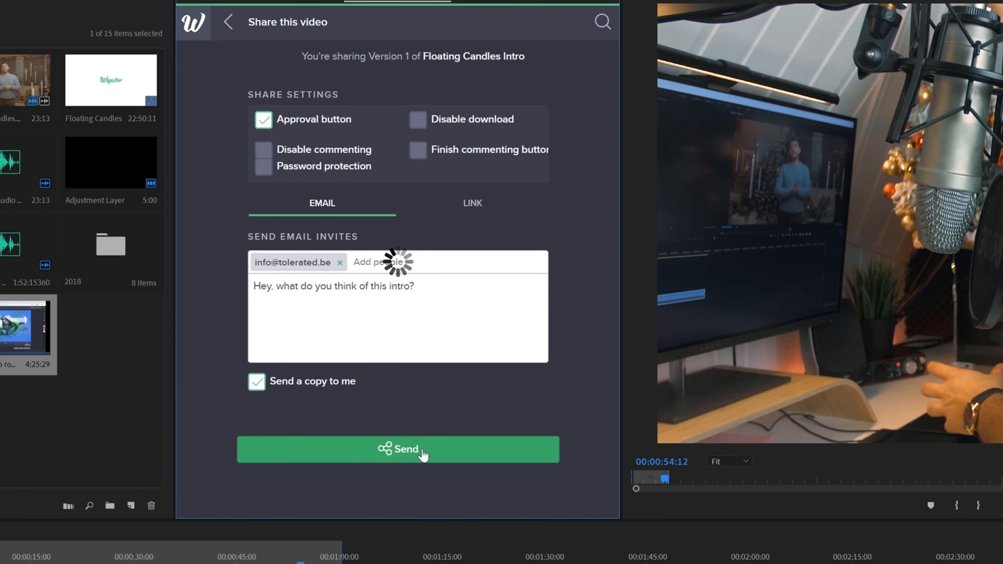
click(397, 449)
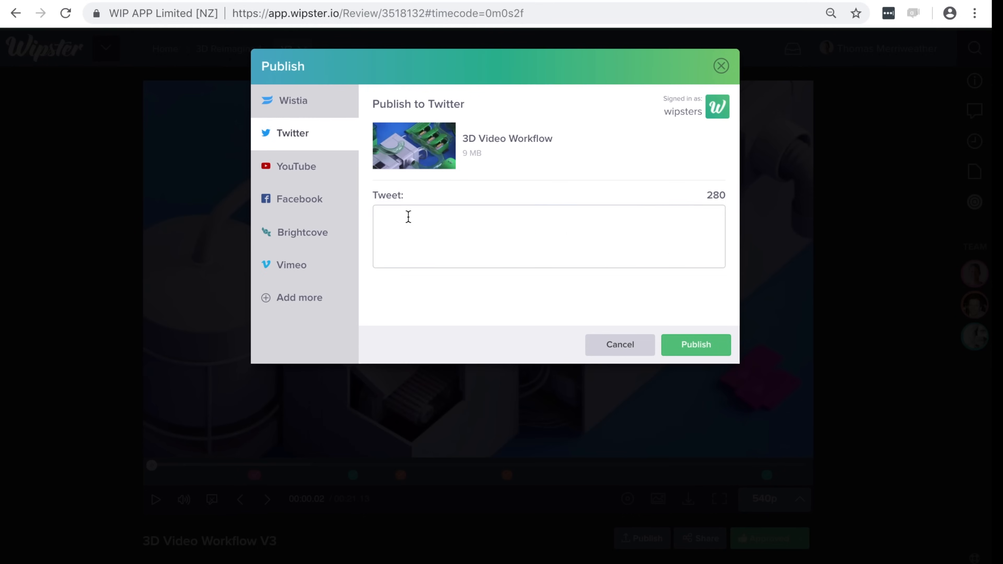
- Tweet 'The world is changing, fast! Is your video workflow keeping...' and publish the video to Twitter
text(The world is changing, fast)
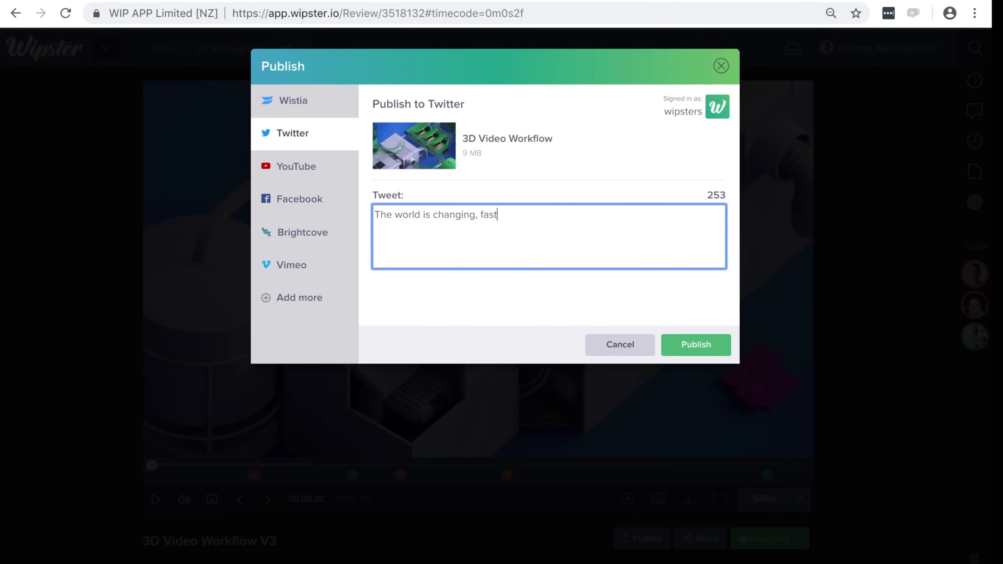
text(! Is your video workflow keeping)
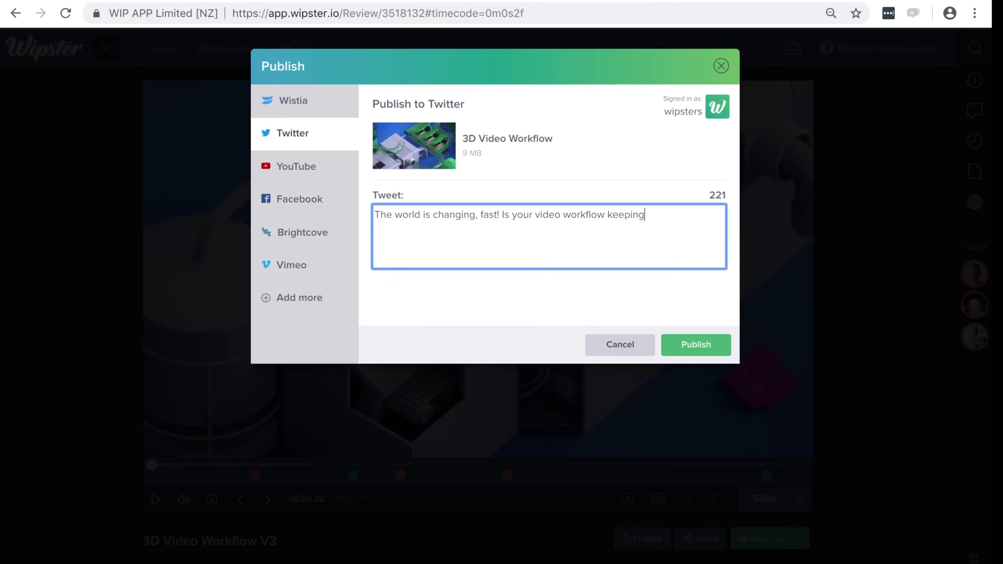
click(695, 345)
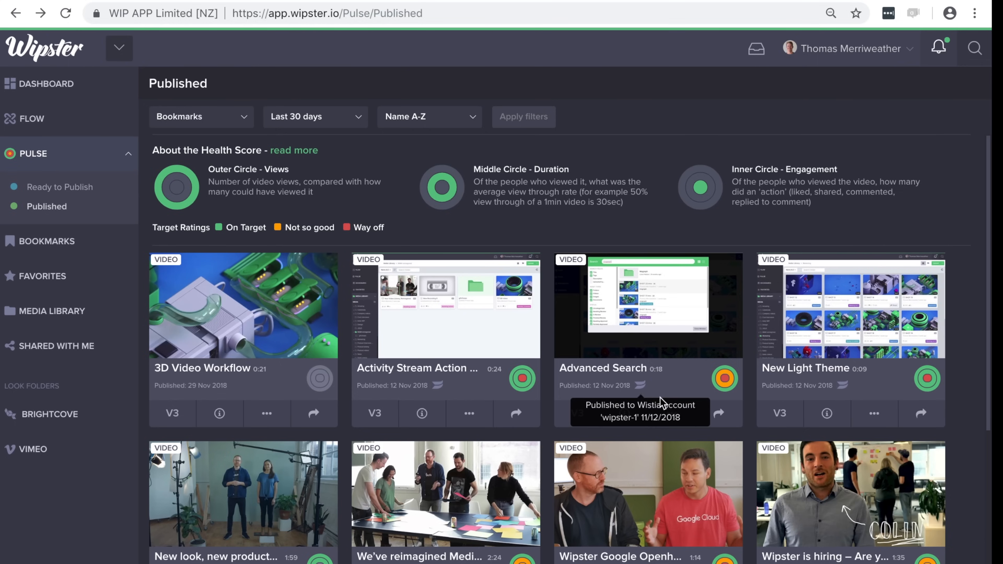
click(850, 496)
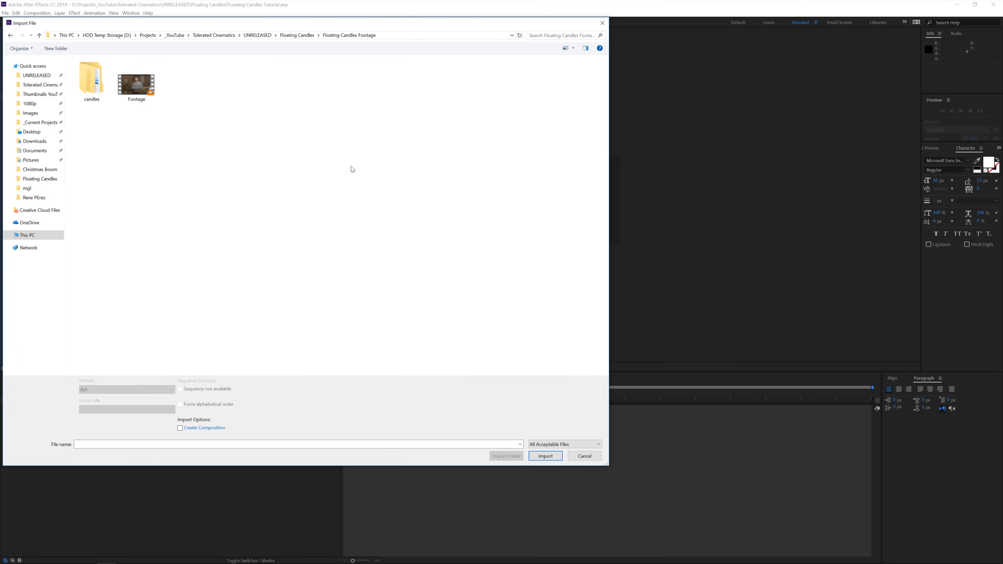
mouse_move(102, 151)
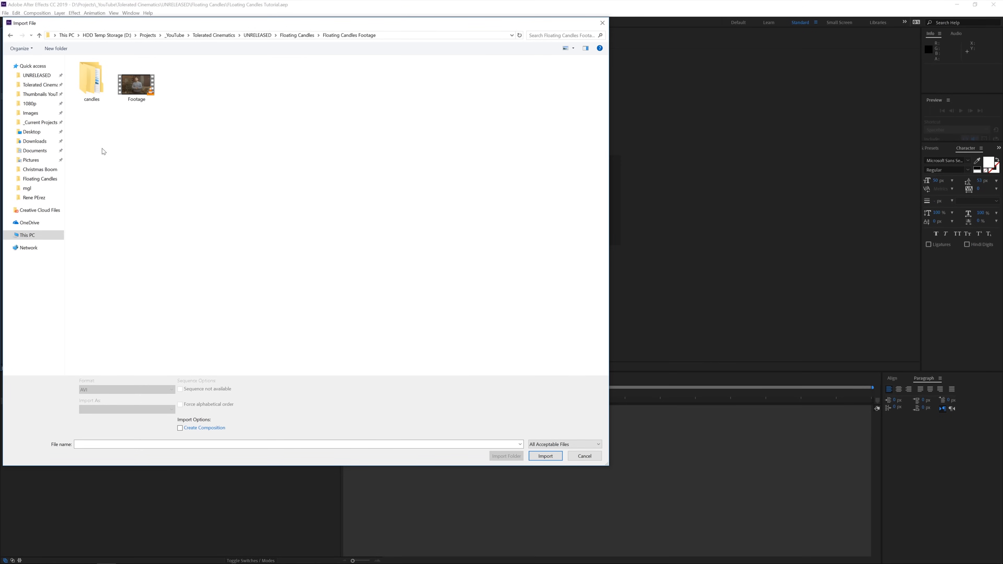
mouse_move(117, 144)
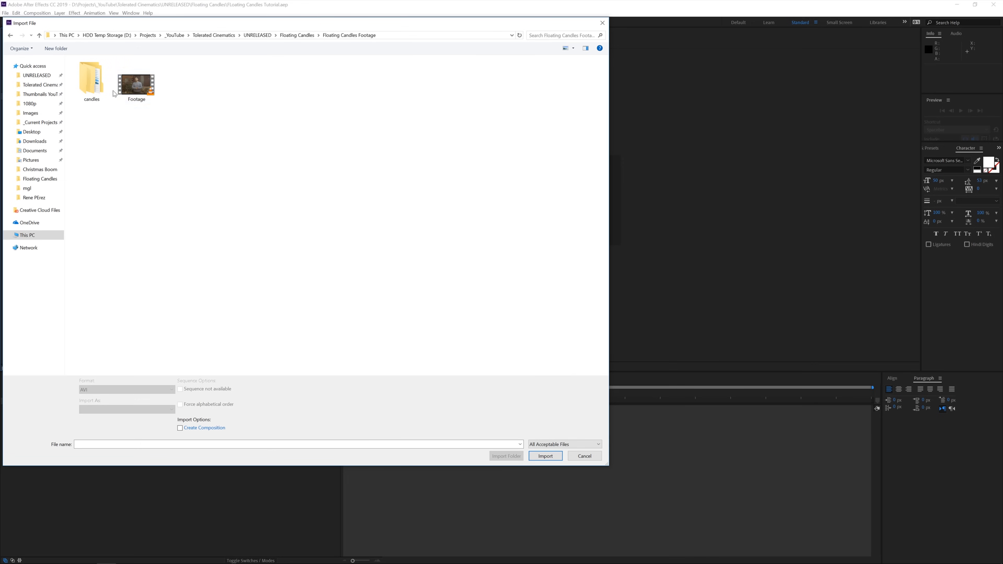
mouse_move(208, 174)
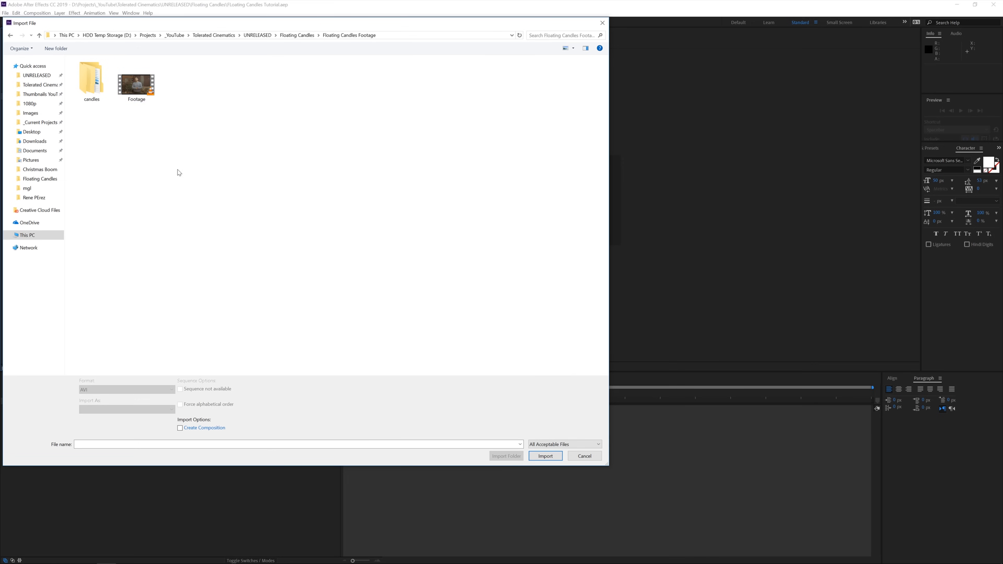
- Browse the import window through candles > Floating Candles into the Candle folder of PNG frames
click(136, 82)
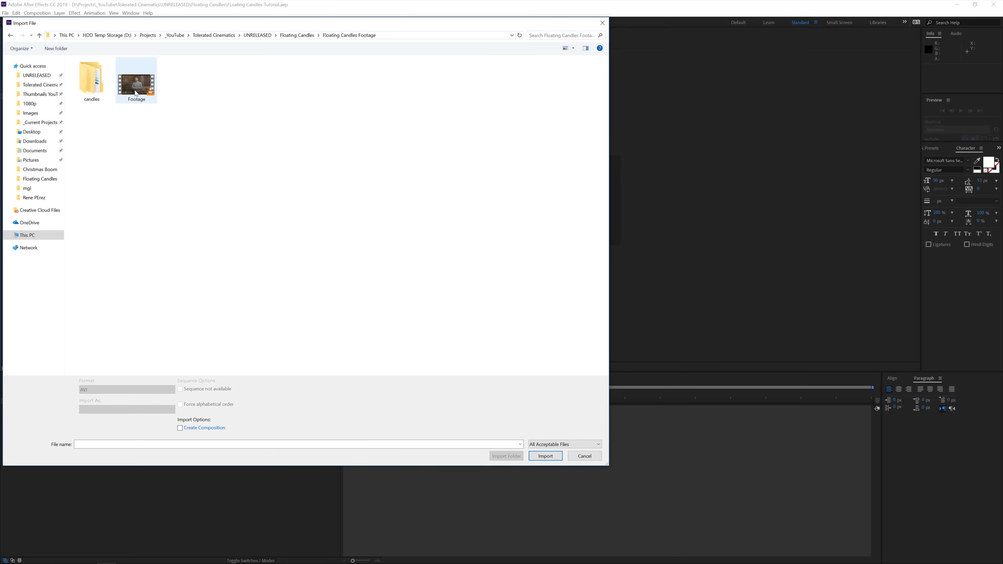
double_click(91, 80)
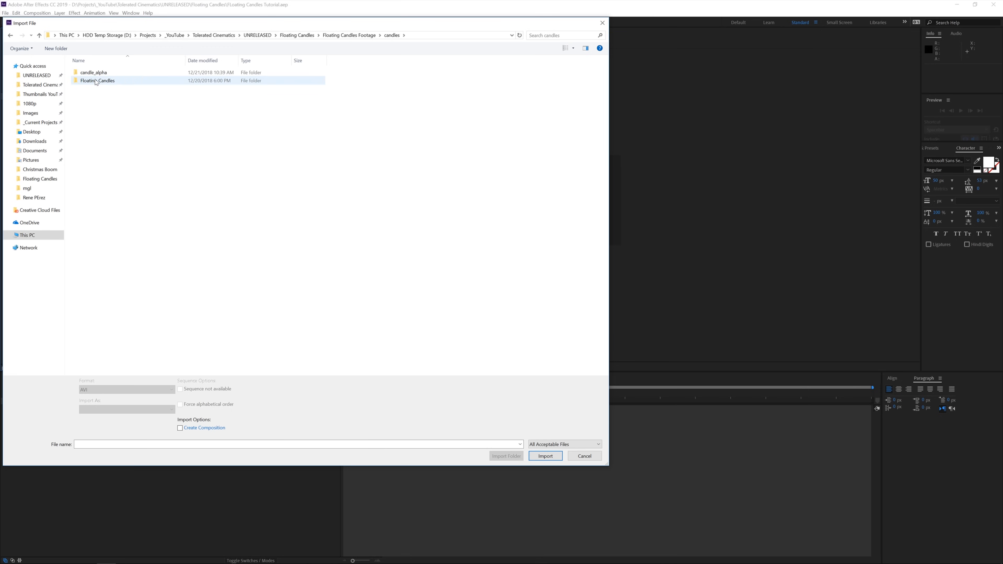
click(97, 80)
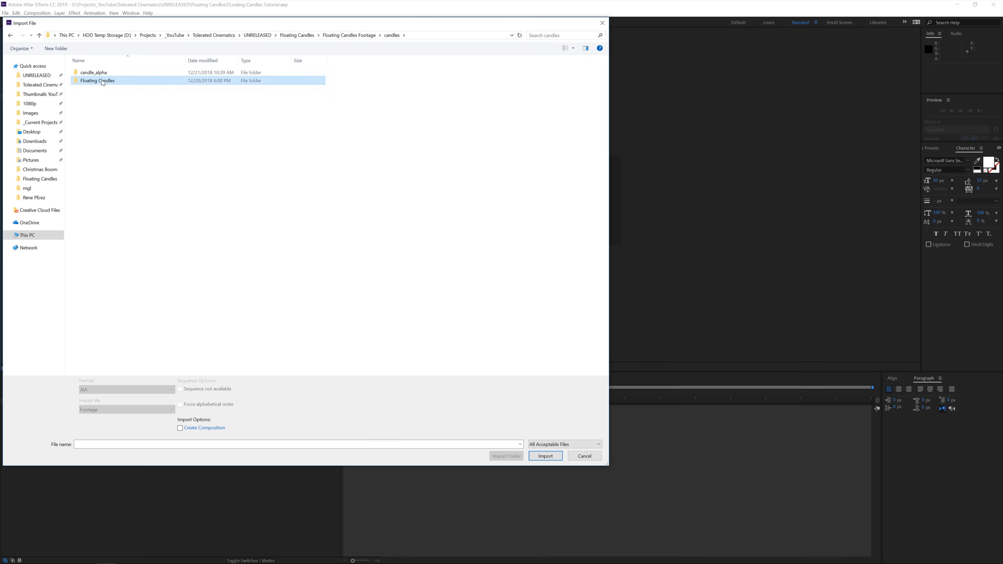
double_click(96, 80)
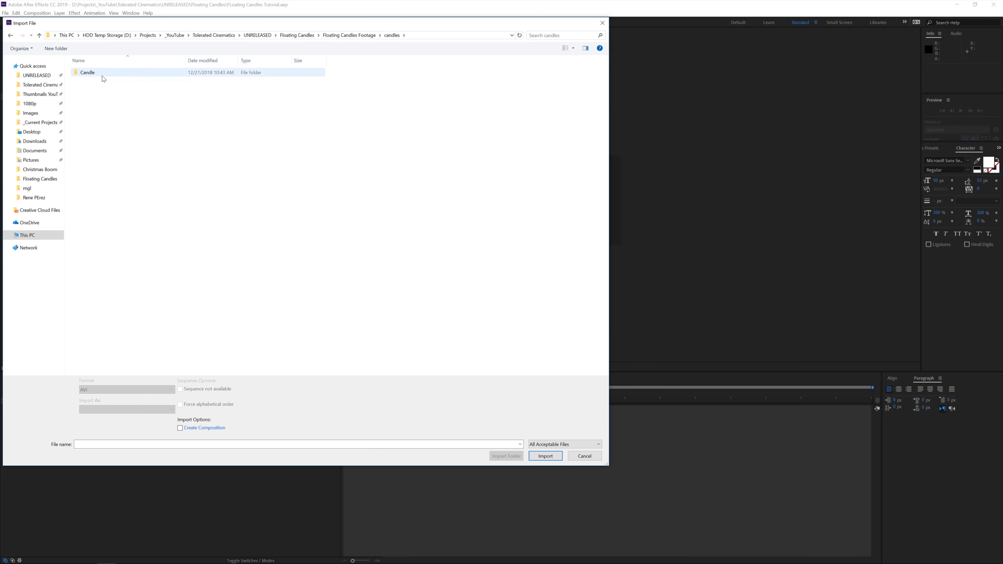
double_click(87, 71)
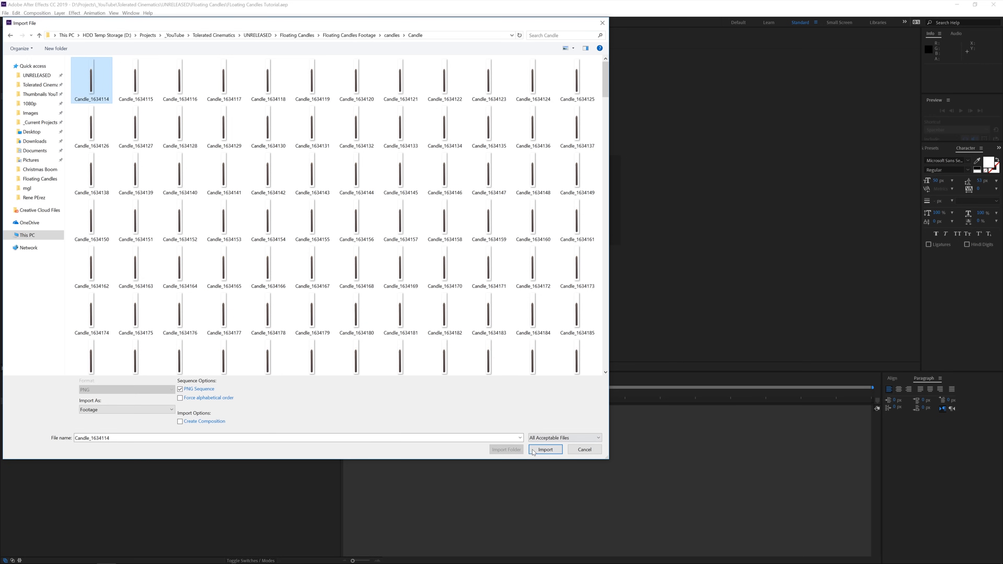
- Import the Candle frames as one PNG sequence and confirm its new assumed frame rate
click(545, 449)
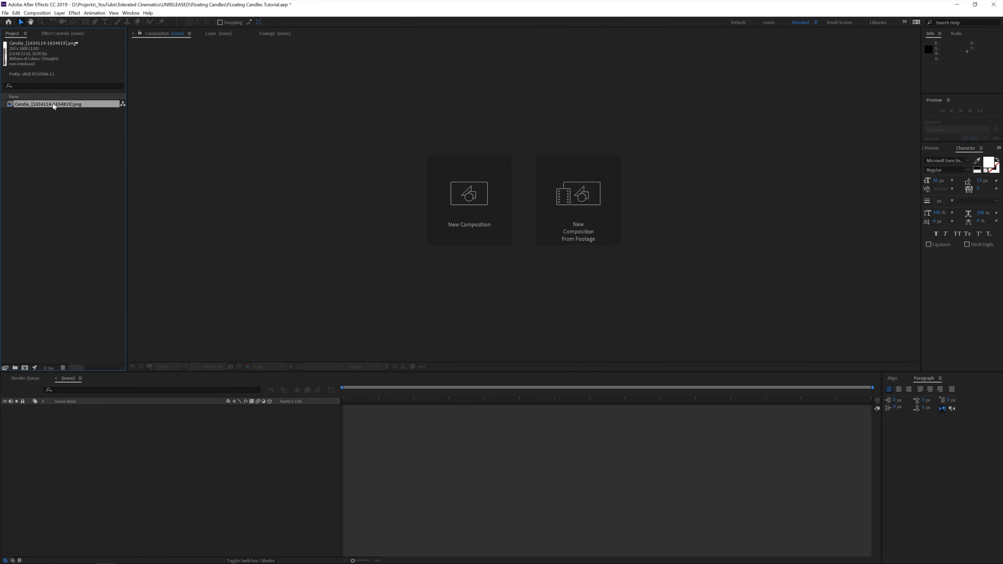
right_click(49, 104)
text(2)
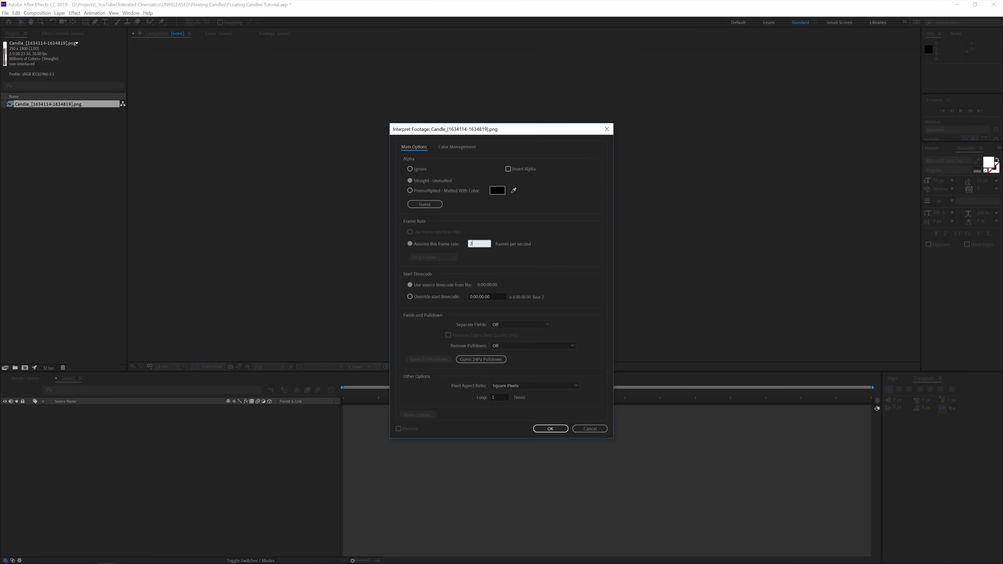
click(550, 429)
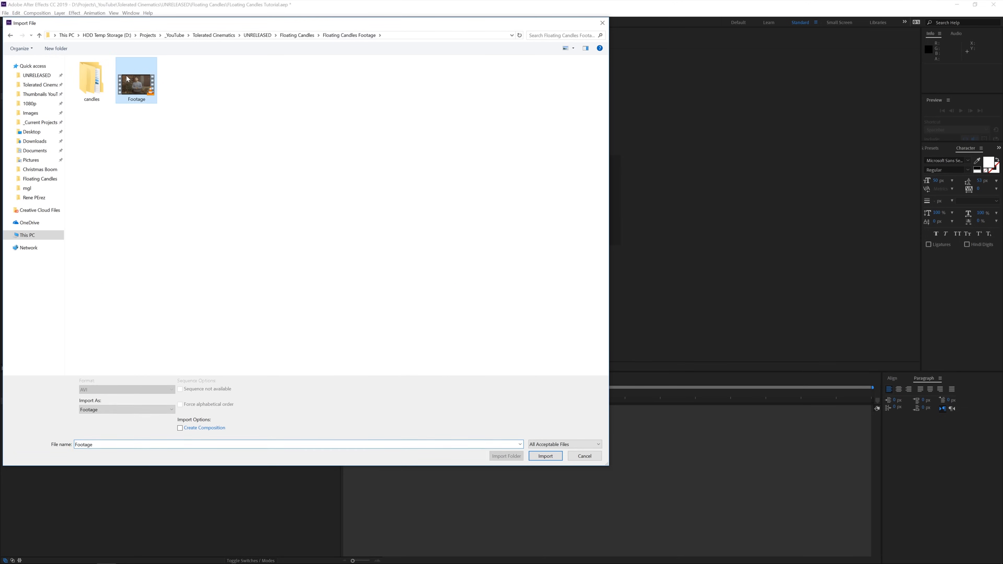
- Import Footage.mp4 into a new composition and trim it to the six-second work area
click(545, 456)
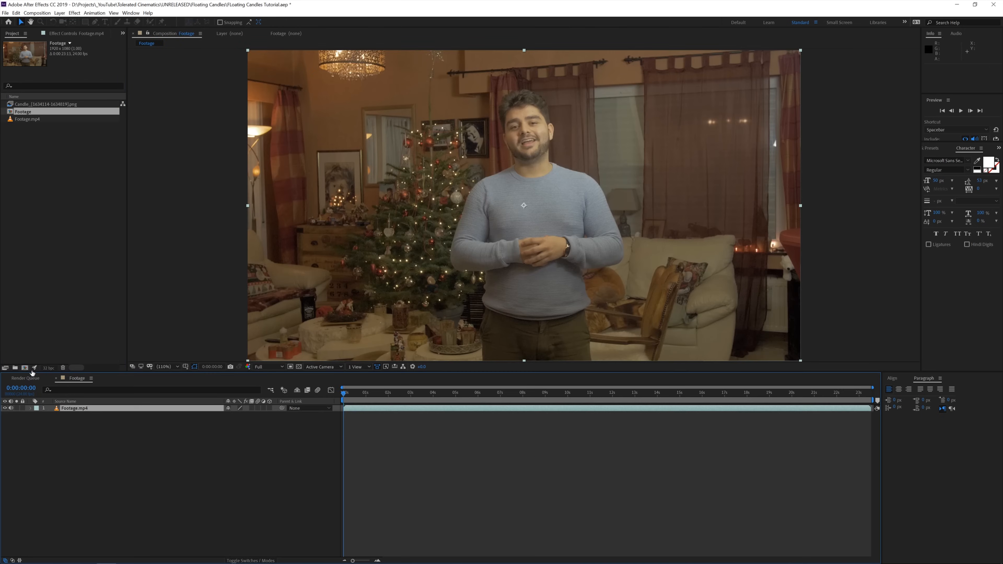
click(688, 393)
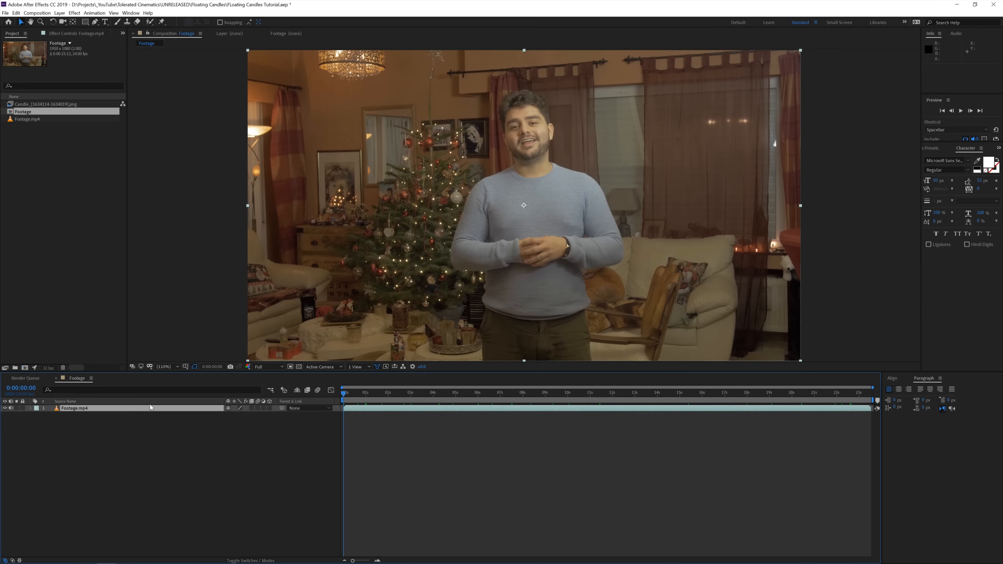
mouse_move(451, 401)
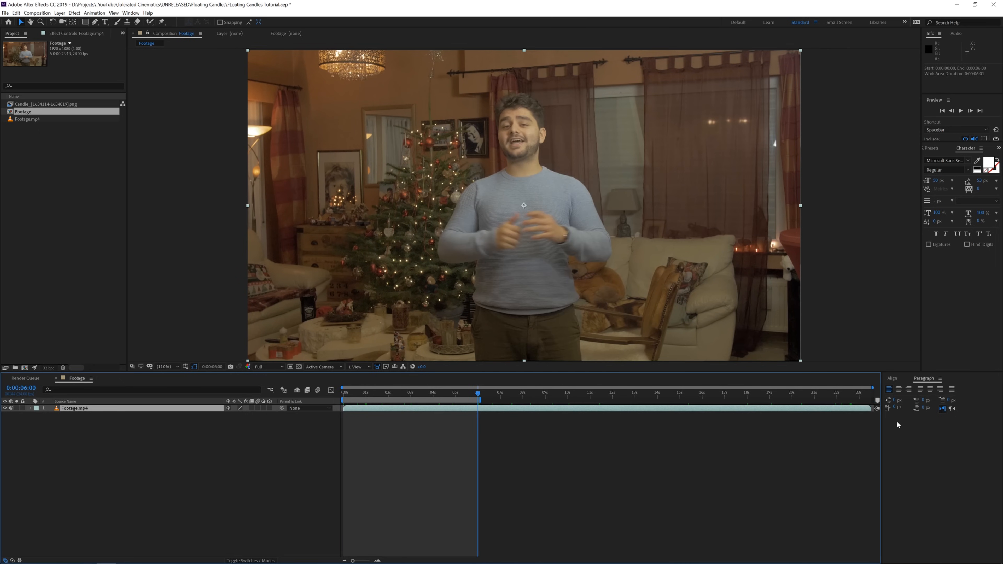
right_click(479, 396)
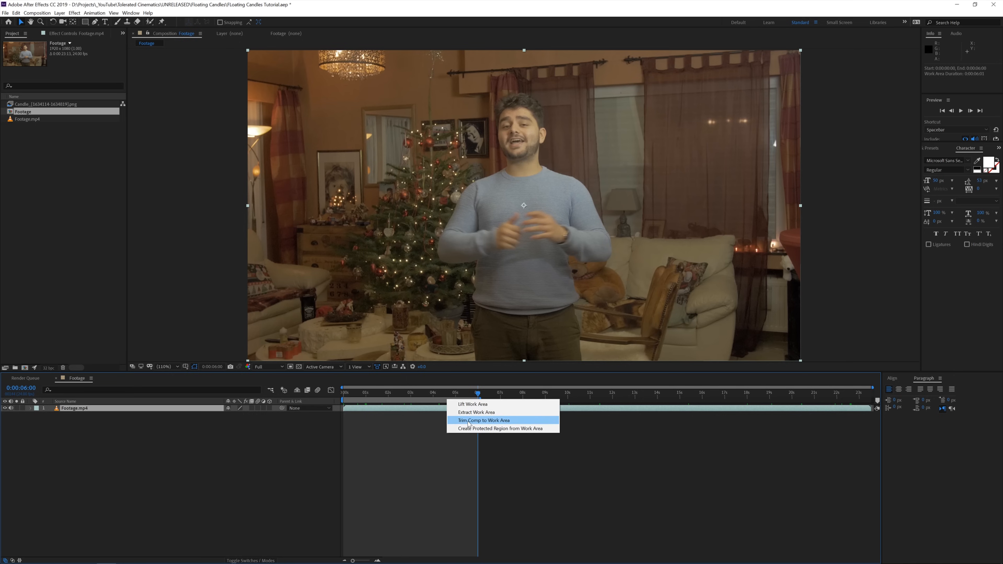
click(483, 420)
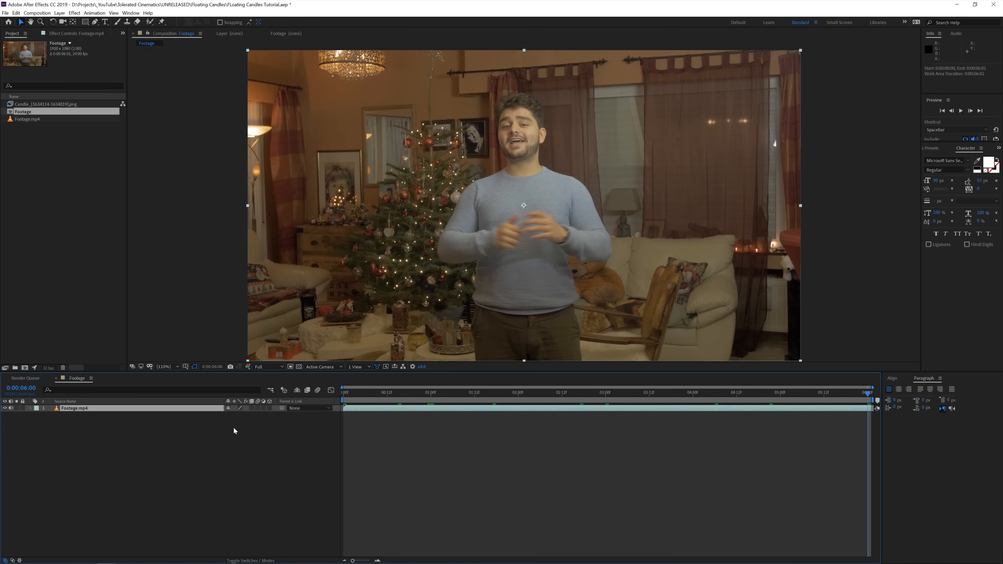
mouse_move(271, 414)
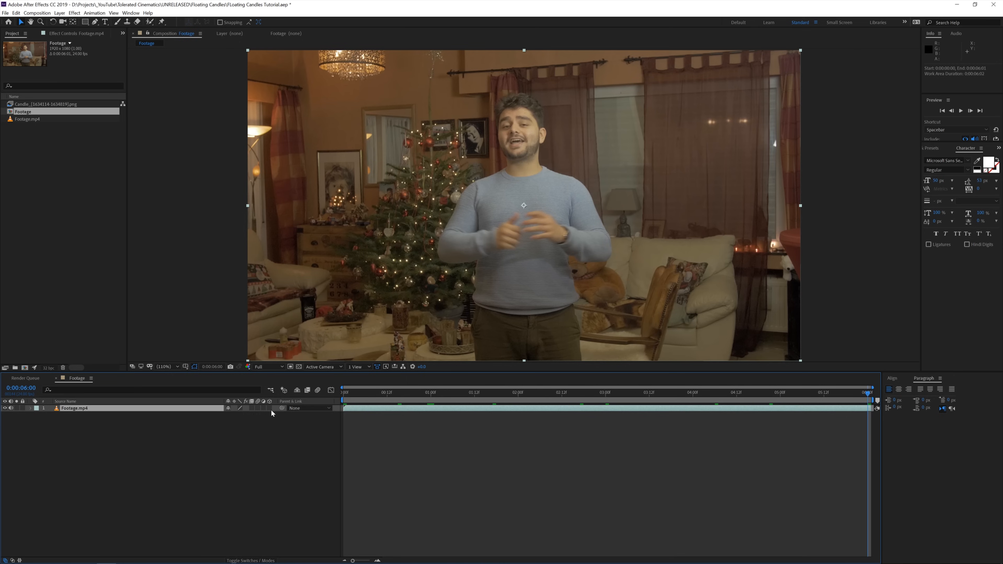
right_click(271, 413)
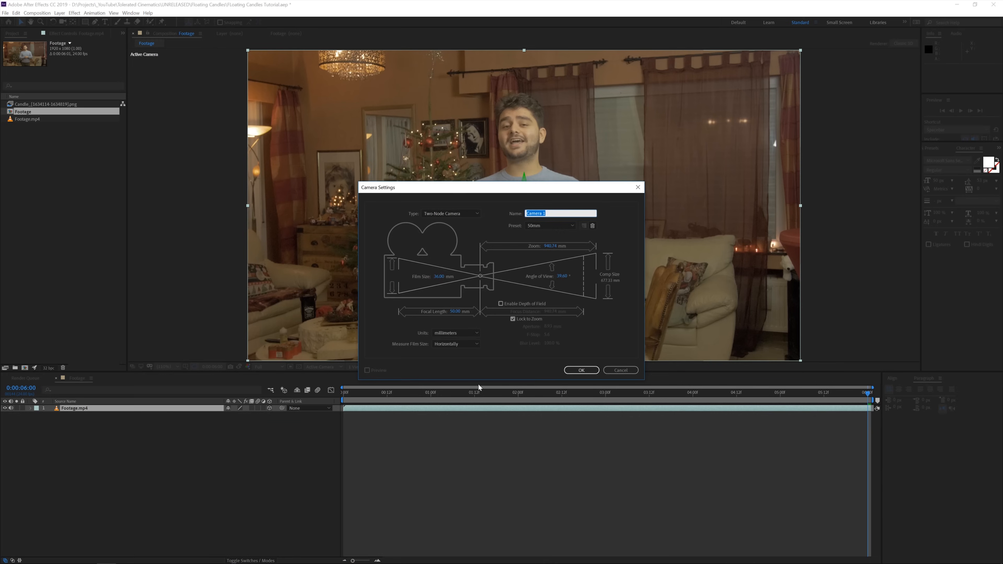
- Give the new camera the 24mm lens preset and select the Footage layer beneath it
click(550, 225)
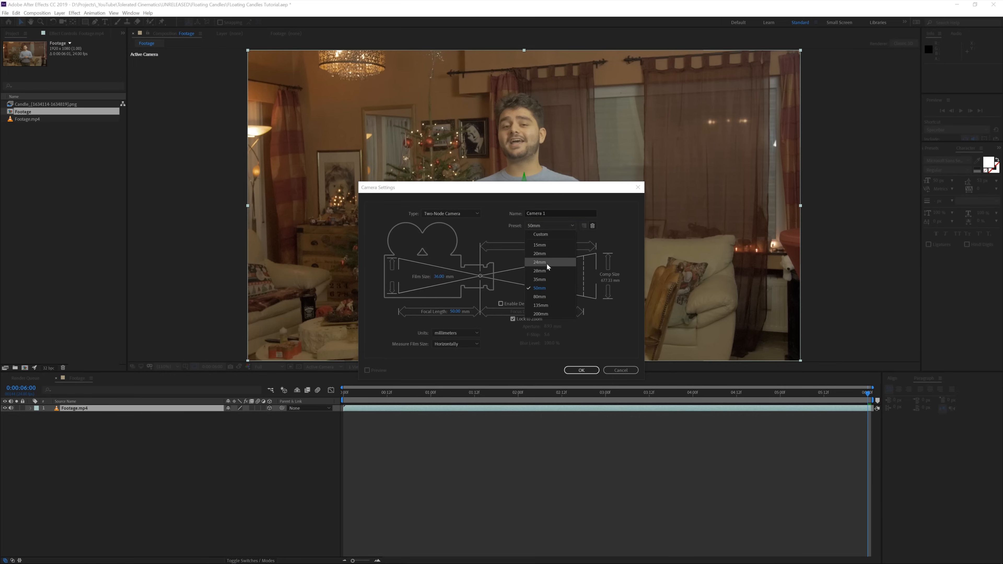
click(580, 370)
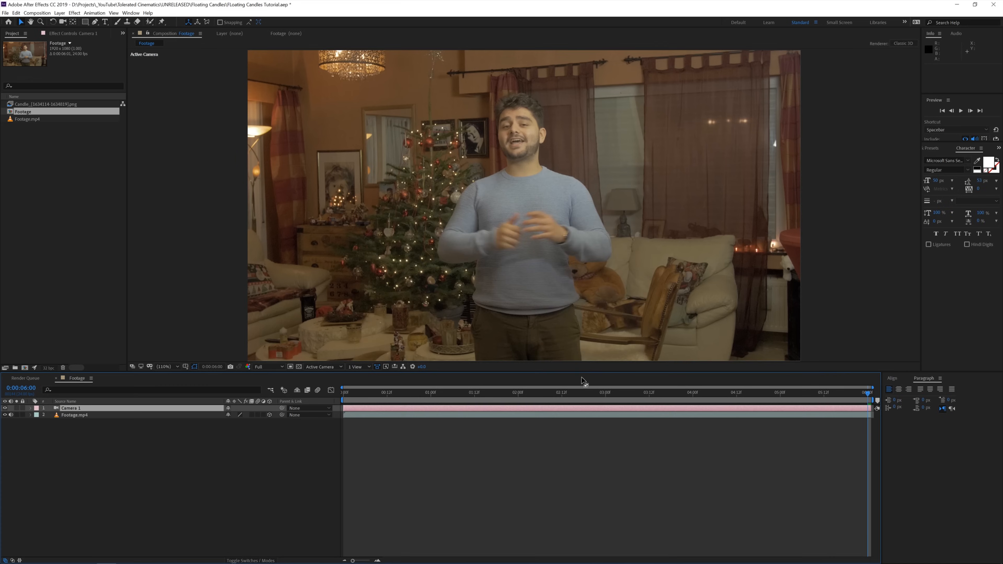
click(74, 414)
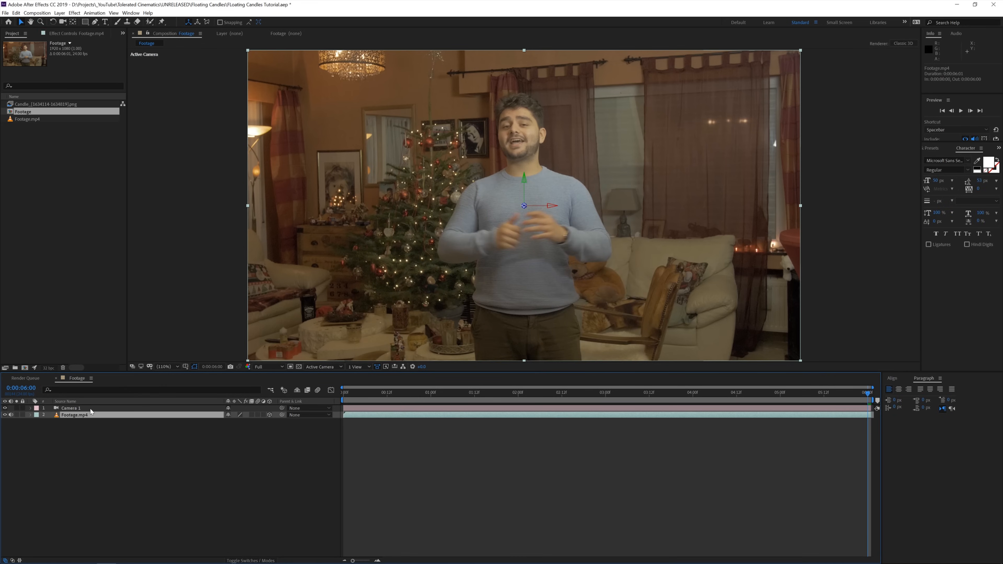